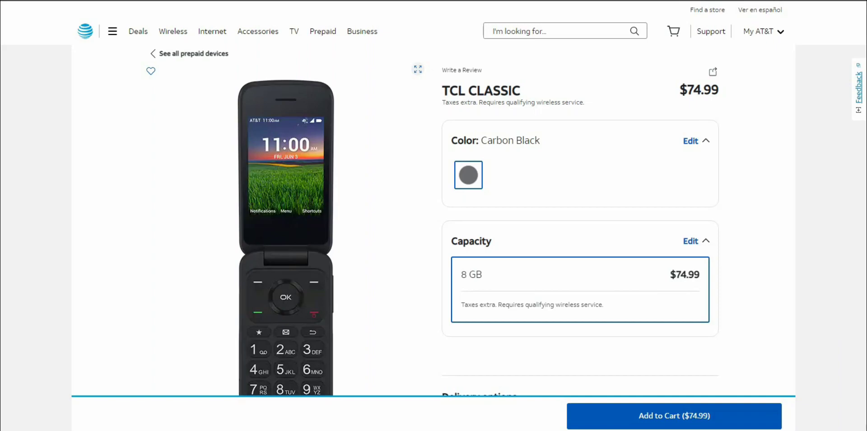
Scroll down slightly to bring the TCL Classic image carousel fully into view
scroll(down, 3)
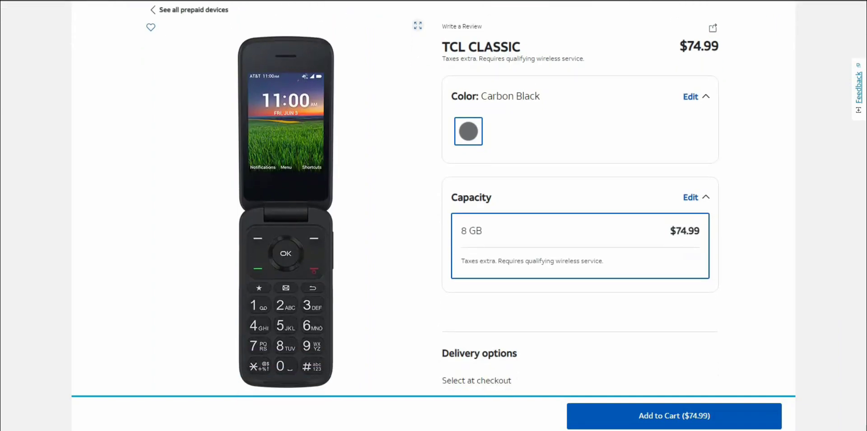
mouse_move(302, 152)
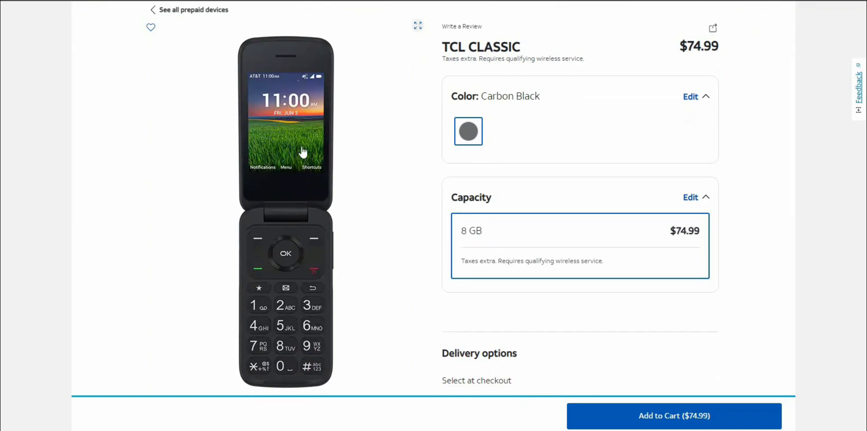
mouse_move(304, 230)
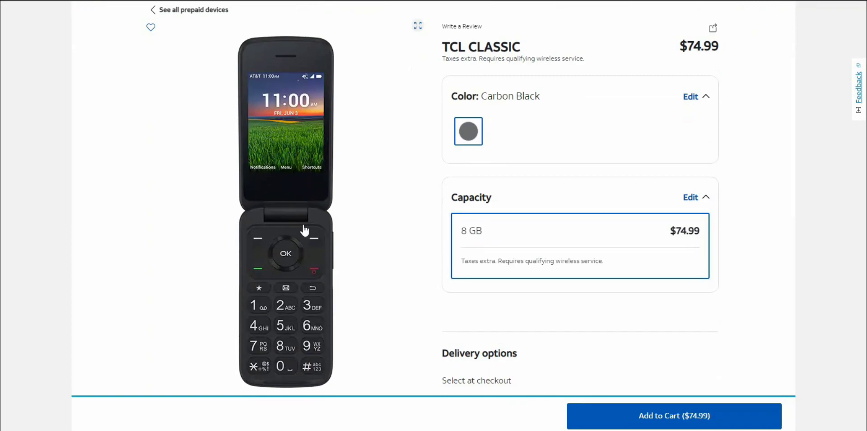
mouse_move(275, 306)
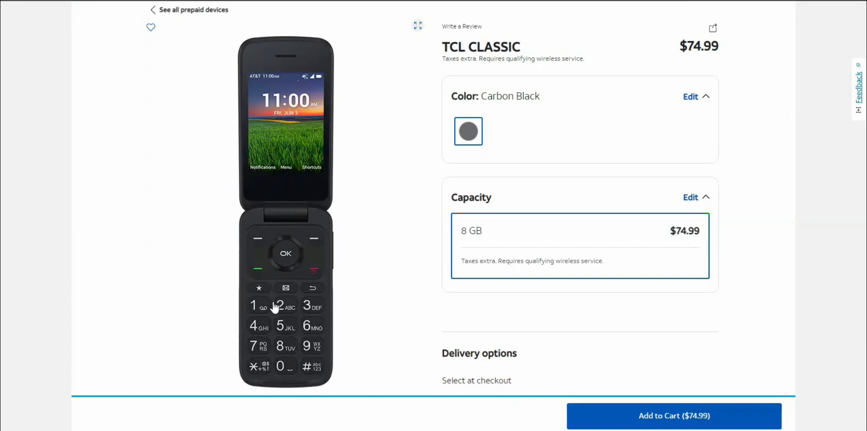
mouse_move(313, 283)
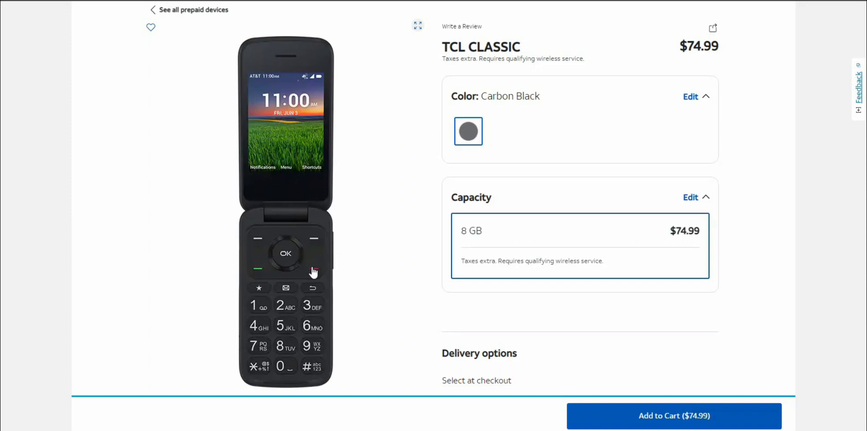
mouse_move(282, 64)
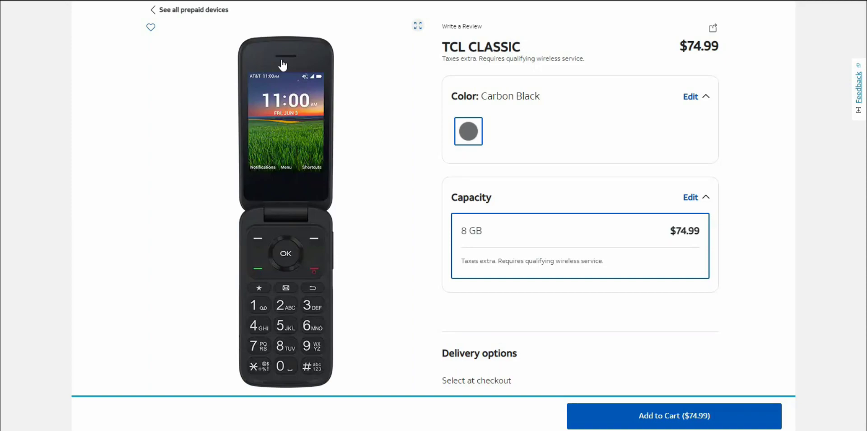
mouse_move(283, 117)
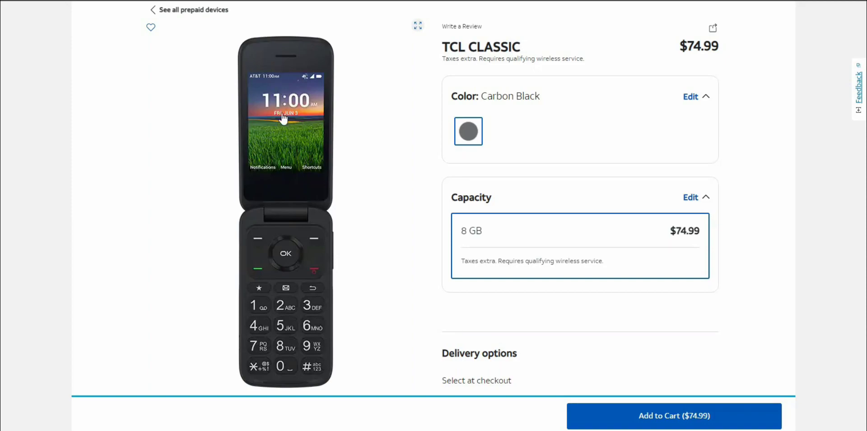
mouse_move(333, 272)
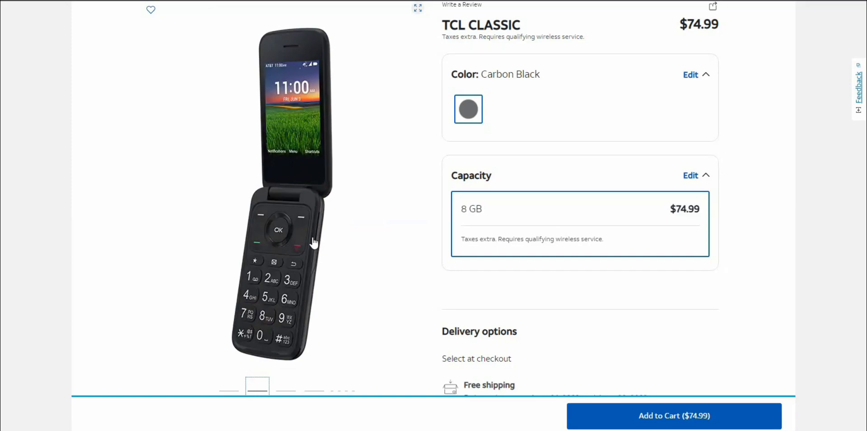
mouse_move(292, 390)
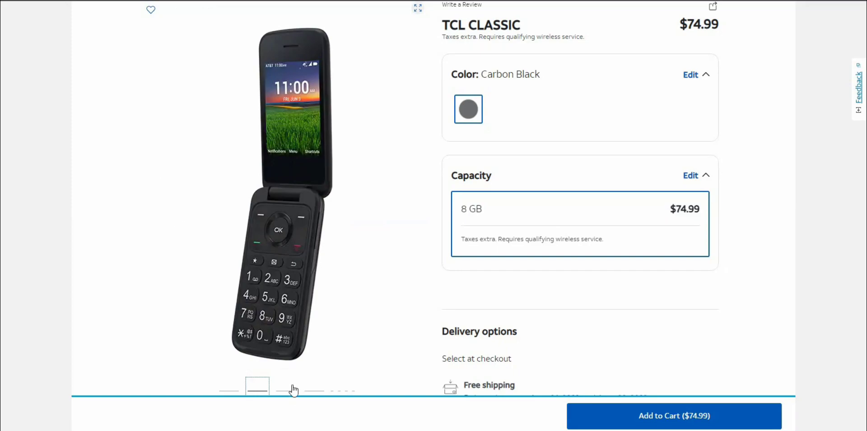
View the closed phone's top edge, side profile and opposite side photos in the gallery
click(287, 385)
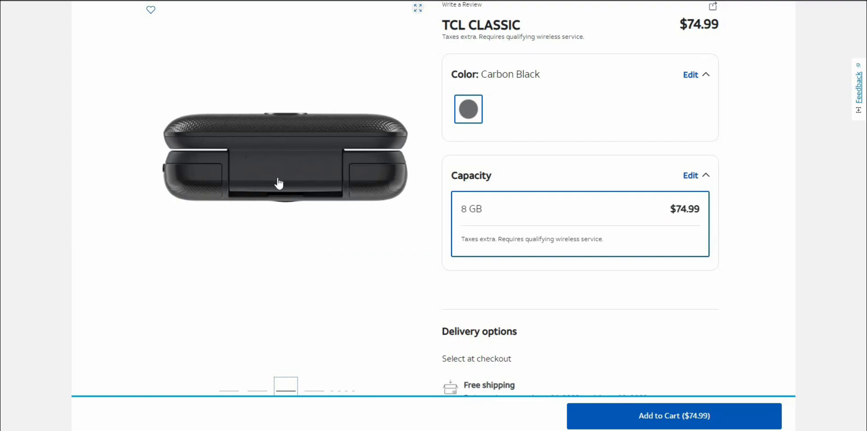
mouse_move(308, 391)
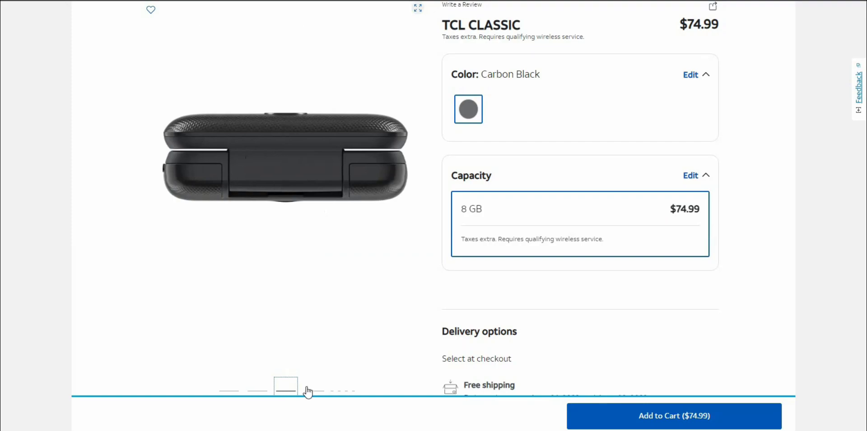
click(313, 391)
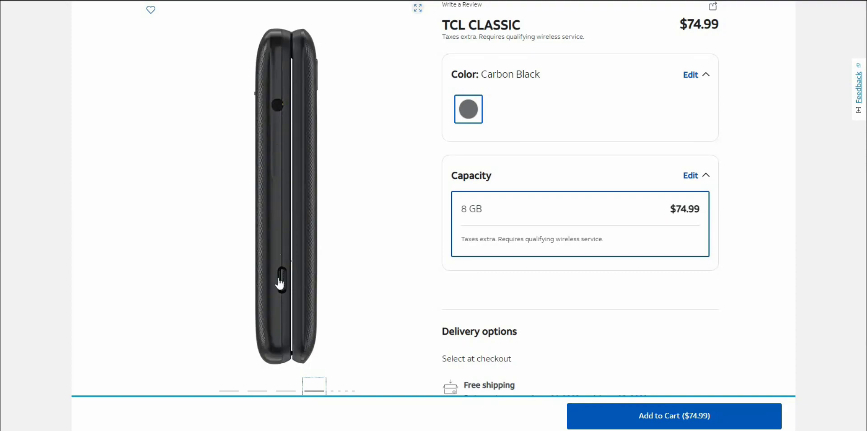
mouse_move(284, 295)
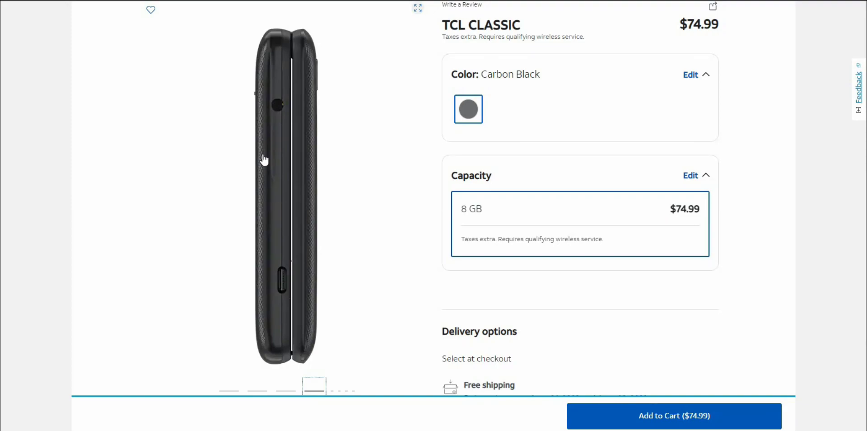
mouse_move(273, 124)
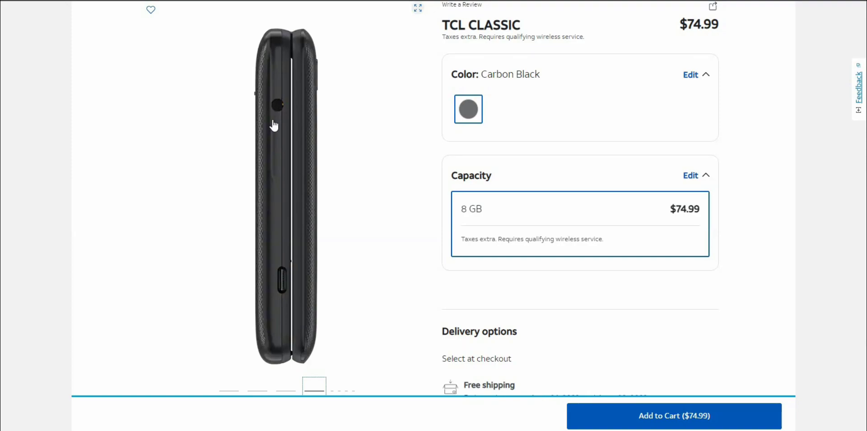
mouse_move(331, 382)
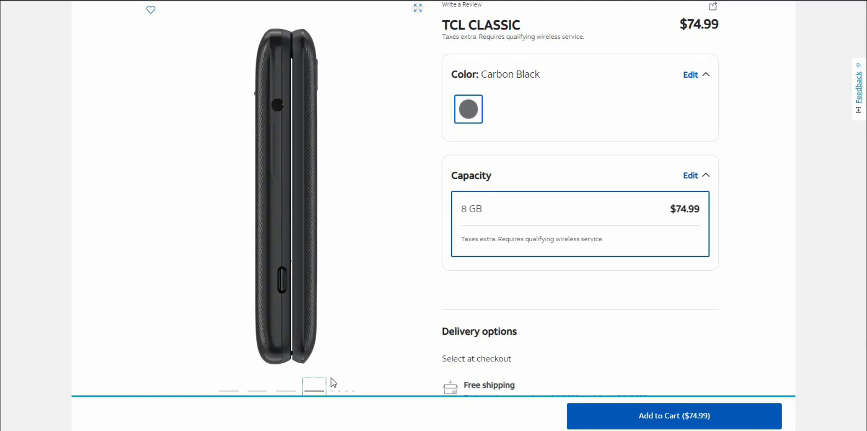
click(331, 387)
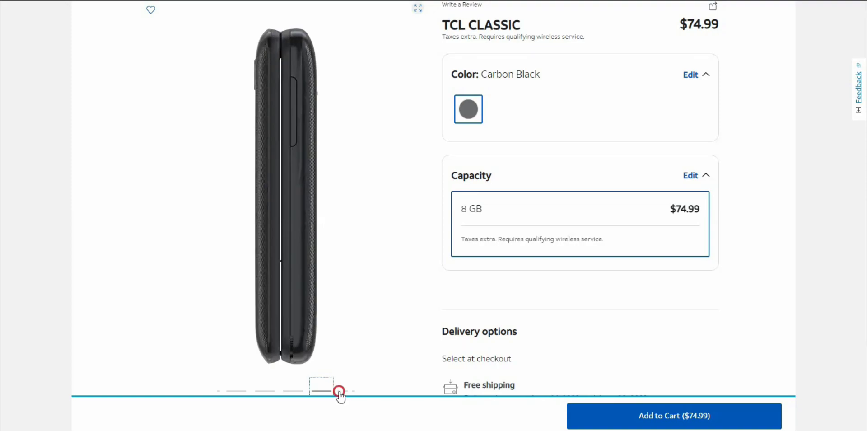
View the closed front with outer display and the back, then return to the first photo
click(329, 384)
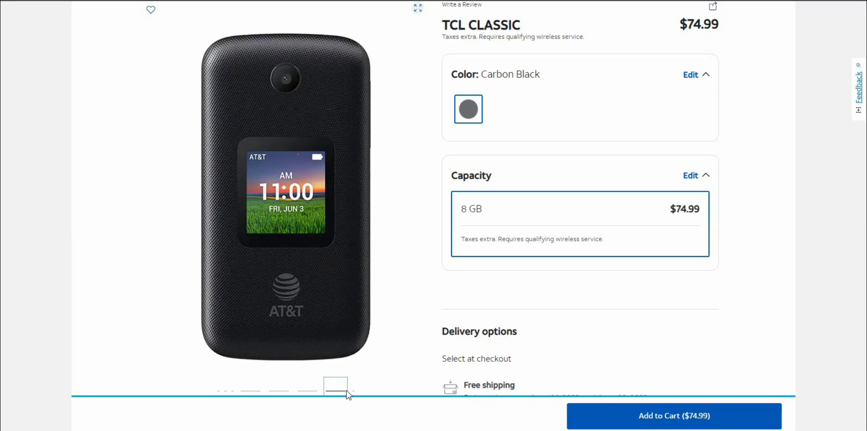
mouse_move(287, 104)
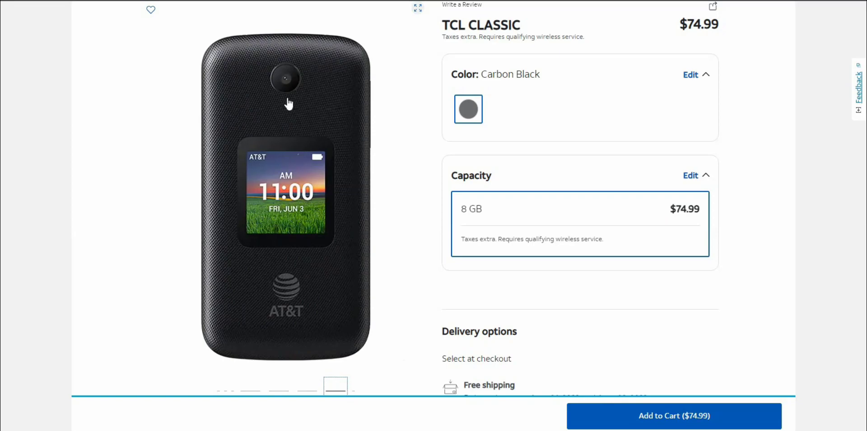
mouse_move(289, 209)
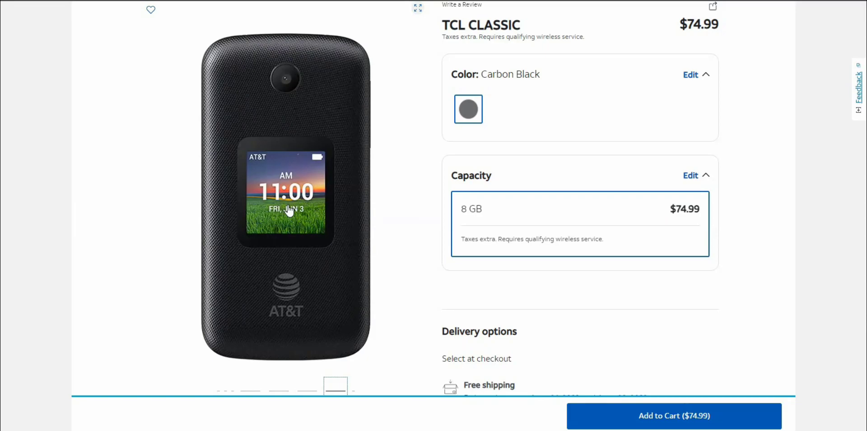
mouse_move(351, 390)
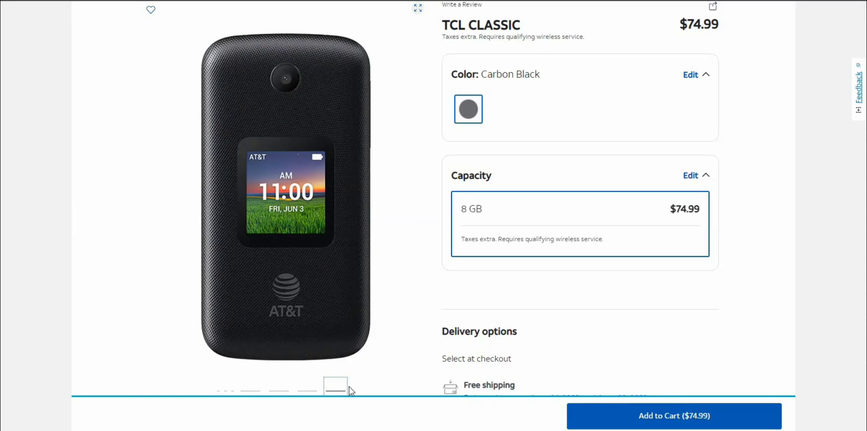
click(343, 388)
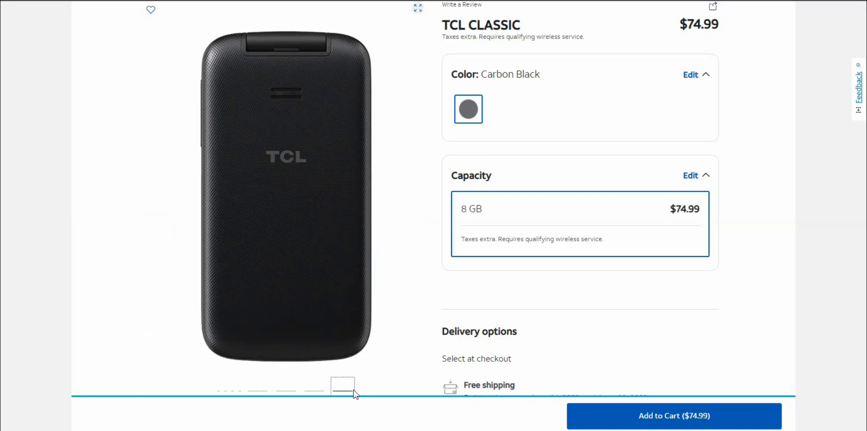
mouse_move(364, 394)
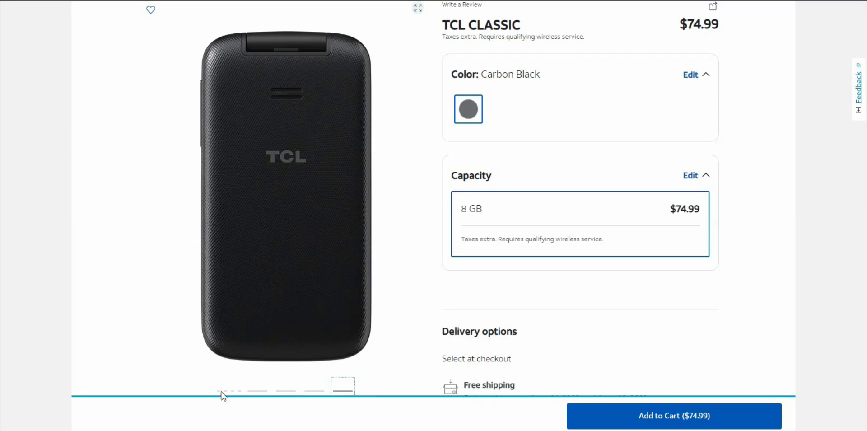
click(223, 384)
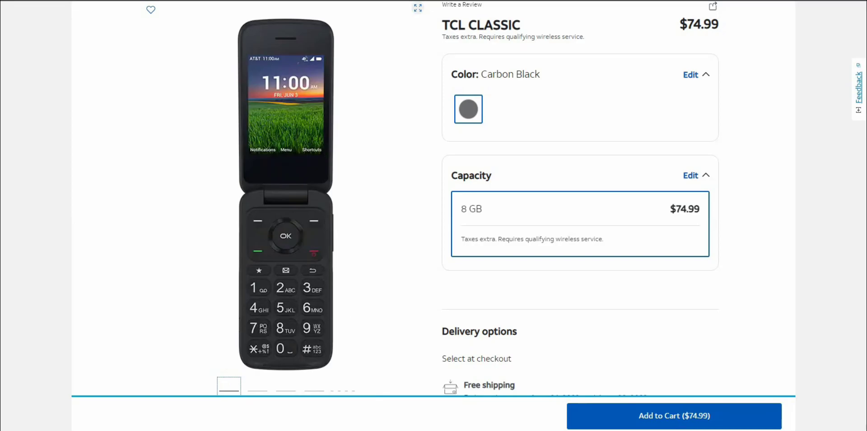
Scroll down to the delivery and pickup options and the TCL CLASSIC Overview description
scroll(down, 3)
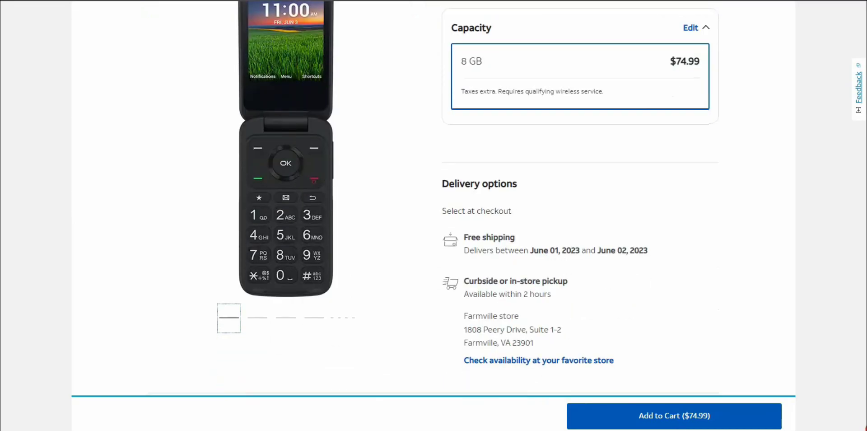
scroll(down, 3)
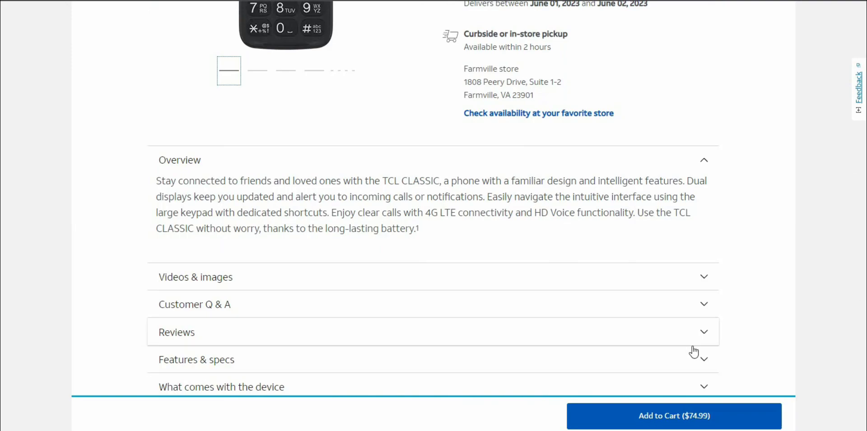
Expand Videos & images and scroll through all product photos to Customer Q & A and Reviews
click(195, 276)
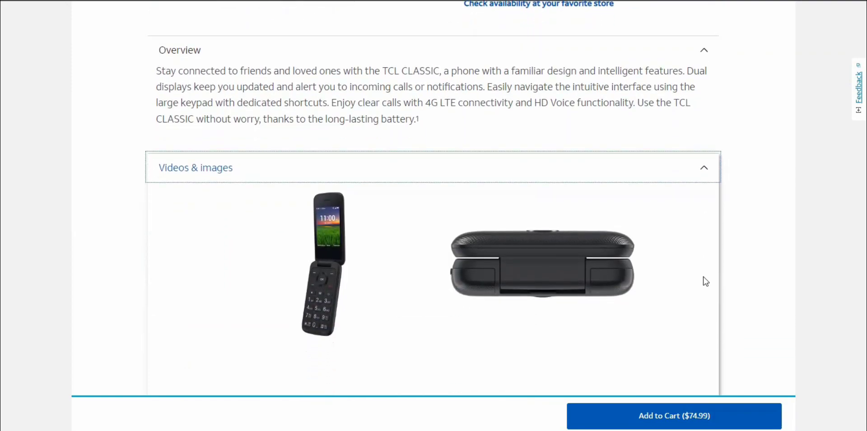
scroll(down, 3)
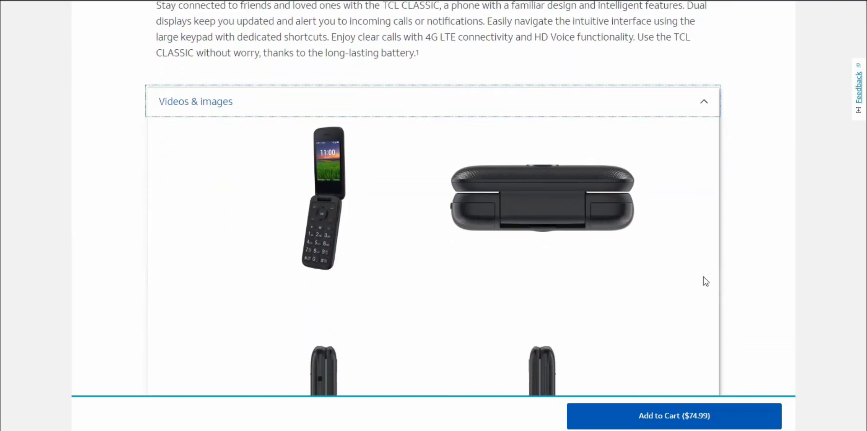
scroll(down, 3)
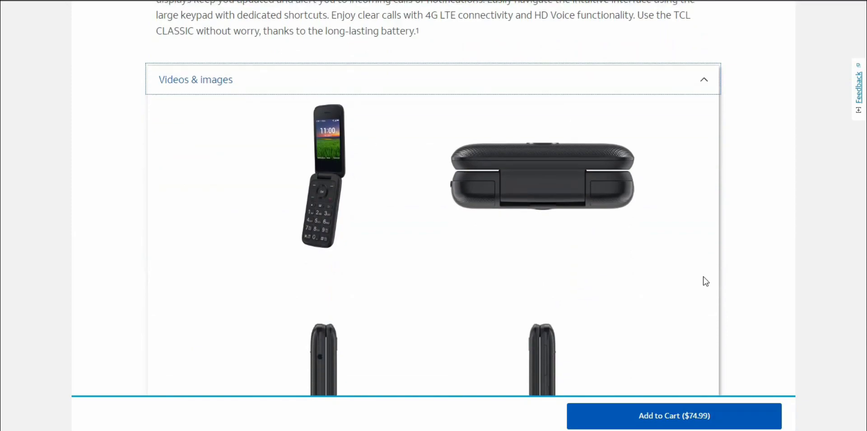
scroll(down, 3)
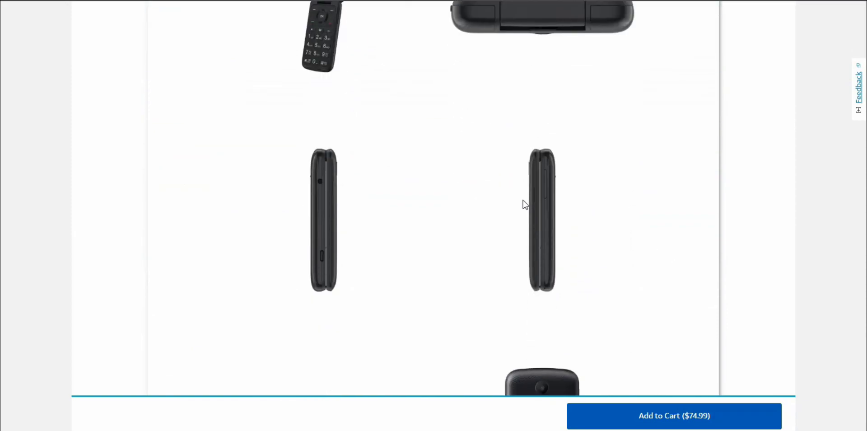
mouse_move(316, 279)
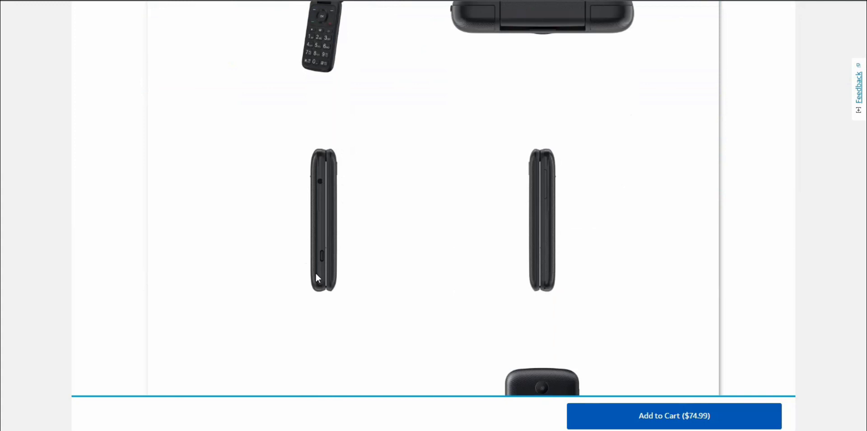
mouse_move(485, 253)
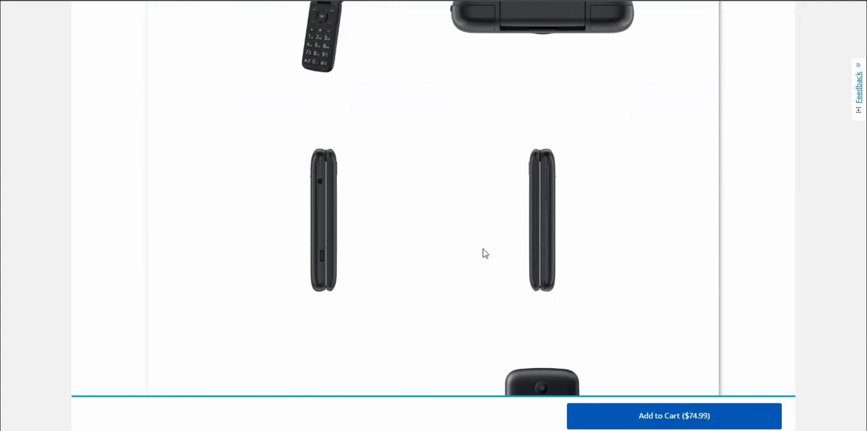
scroll(down, 3)
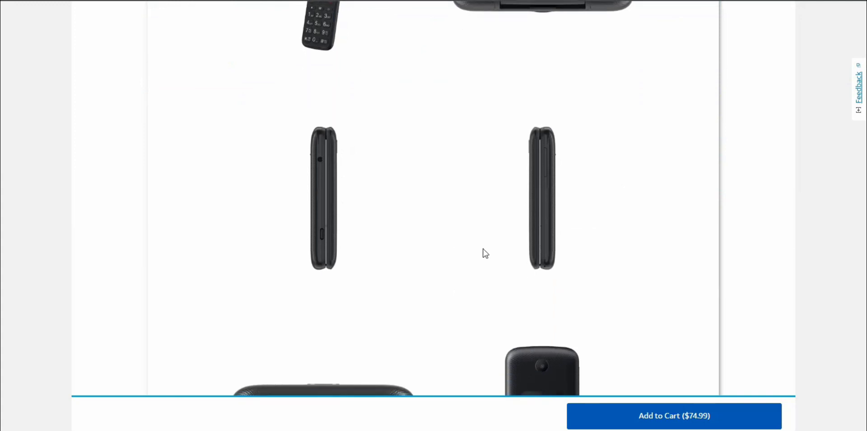
scroll(down, 3)
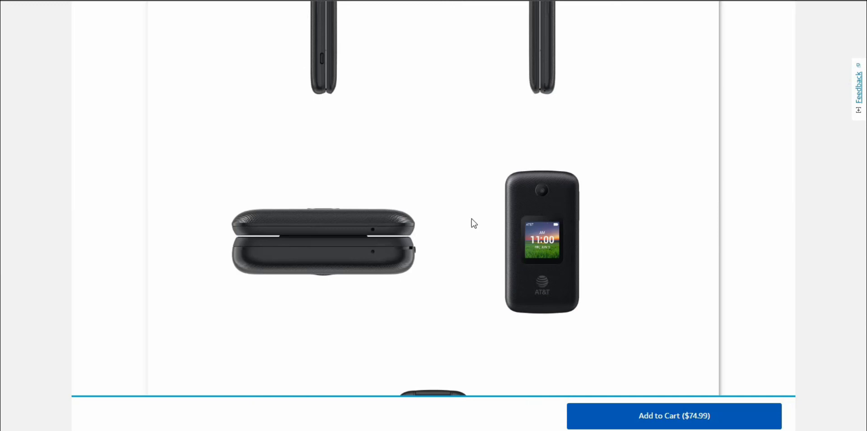
mouse_move(538, 232)
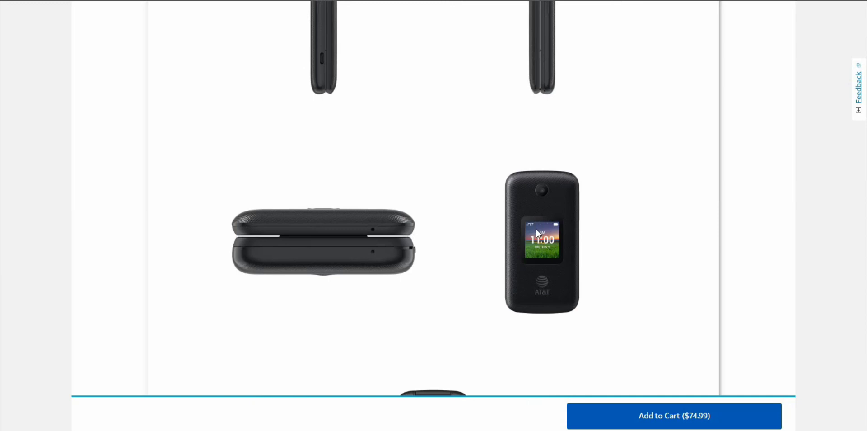
scroll(down, 3)
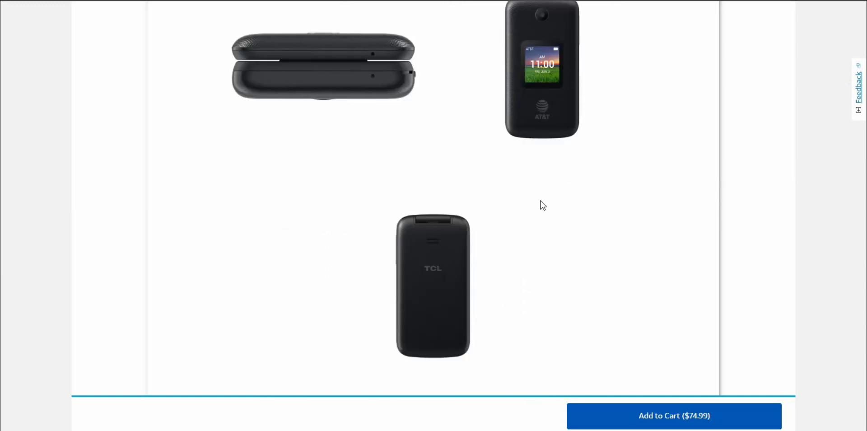
scroll(down, 3)
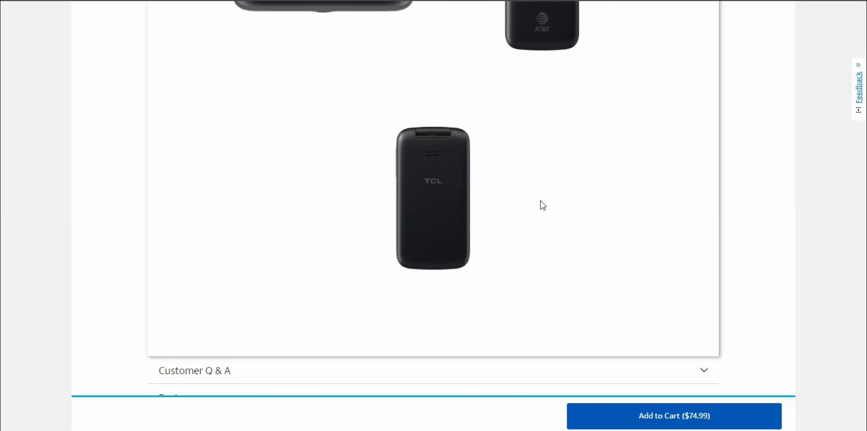
scroll(down, 3)
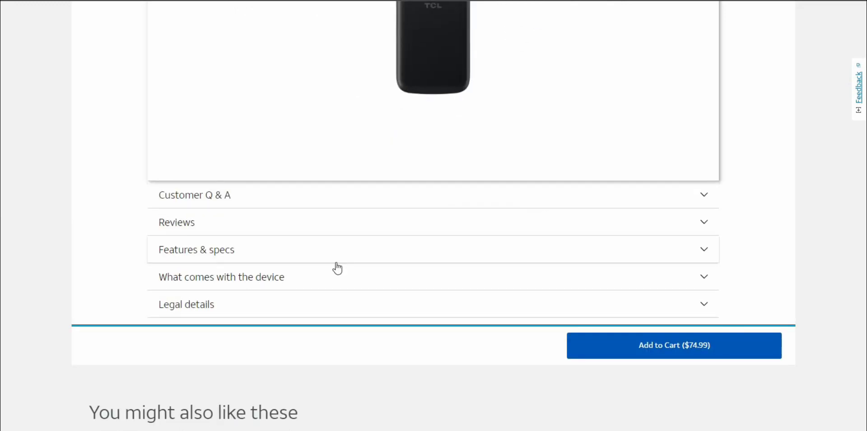
Expand Features & specs and scroll to Key Features and phone Dimensions
click(196, 249)
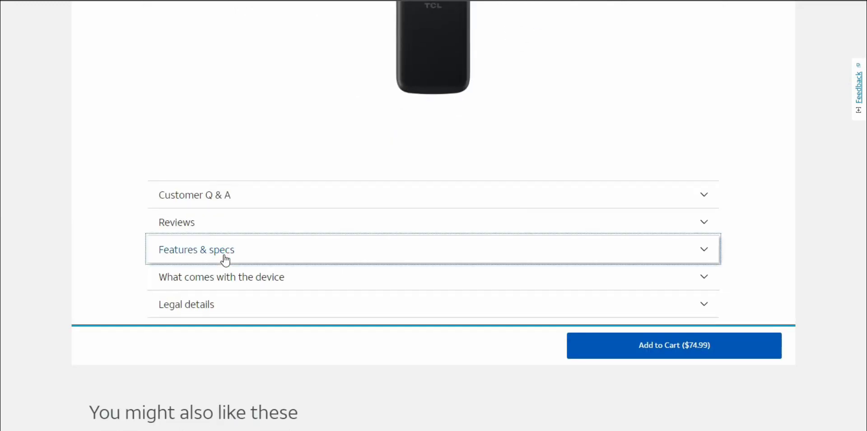
click(196, 249)
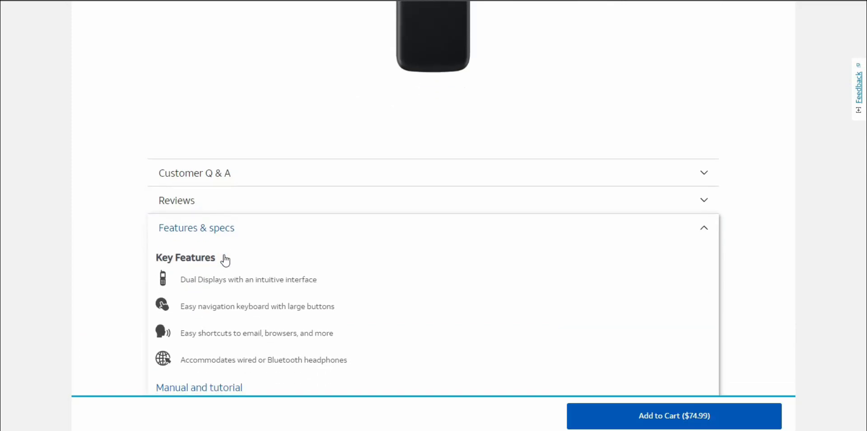
scroll(down, 3)
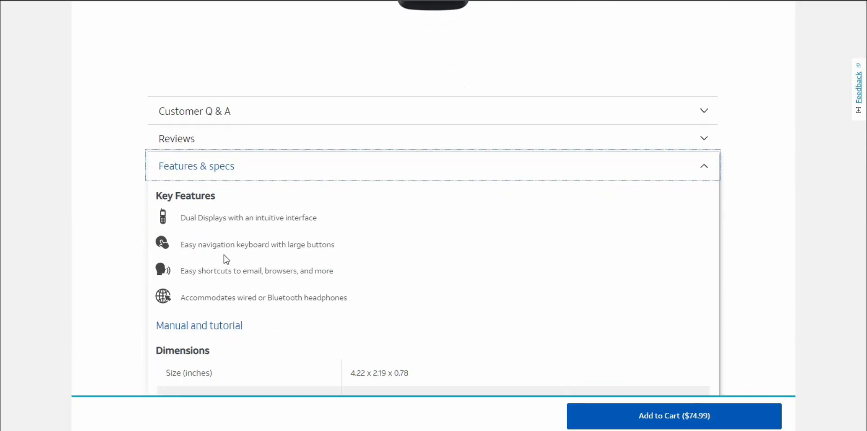
scroll(down, 3)
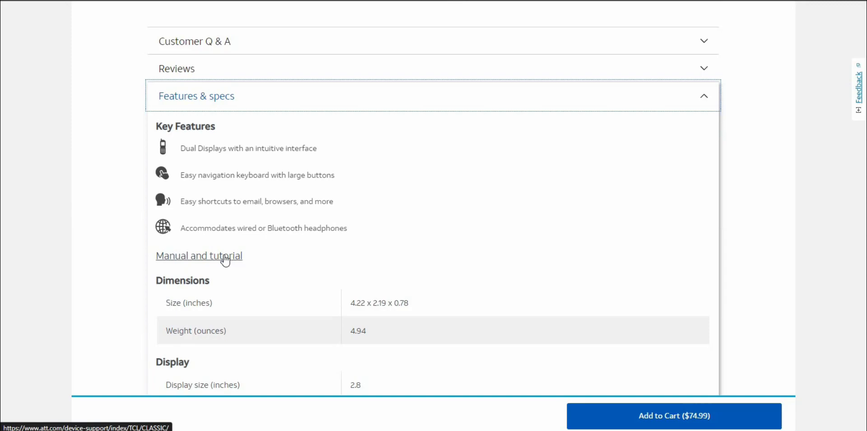
scroll(down, 3)
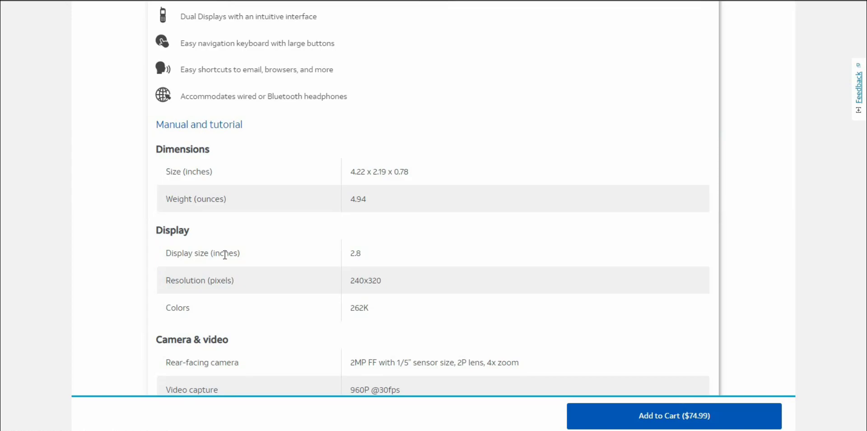
Scroll through the Display and Camera & video rows down to the Battery capacity and usage times
scroll(down, 3)
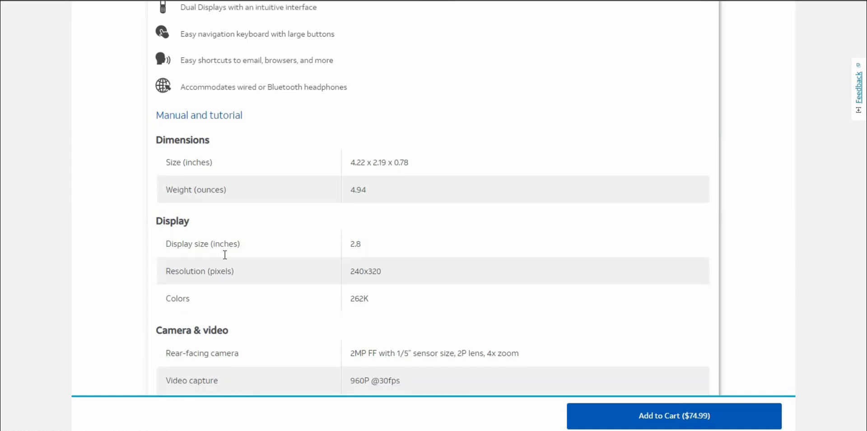
scroll(down, 3)
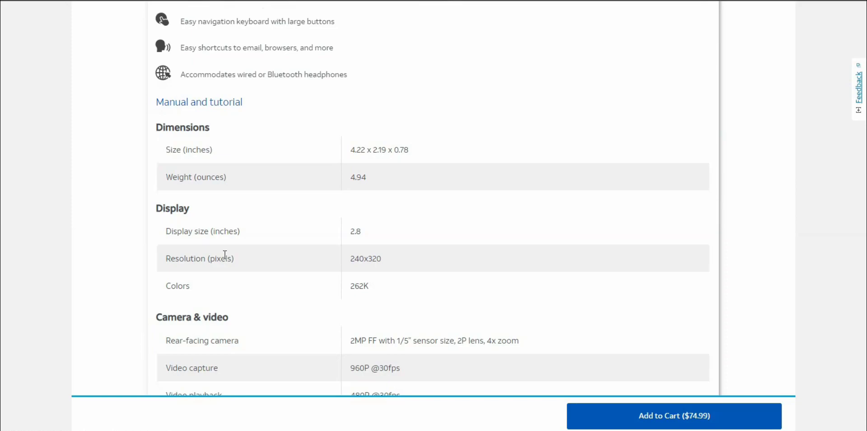
scroll(down, 3)
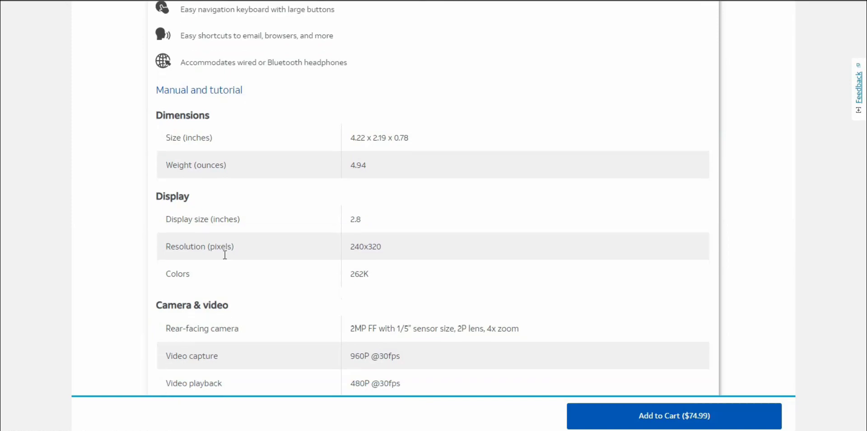
scroll(down, 3)
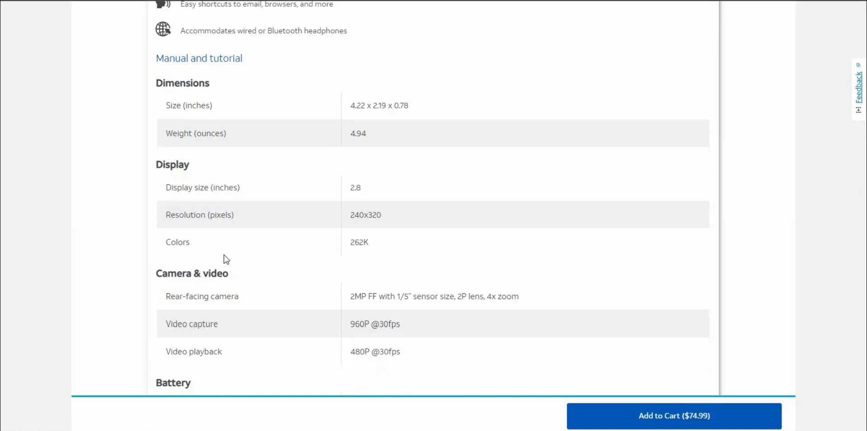
scroll(down, 3)
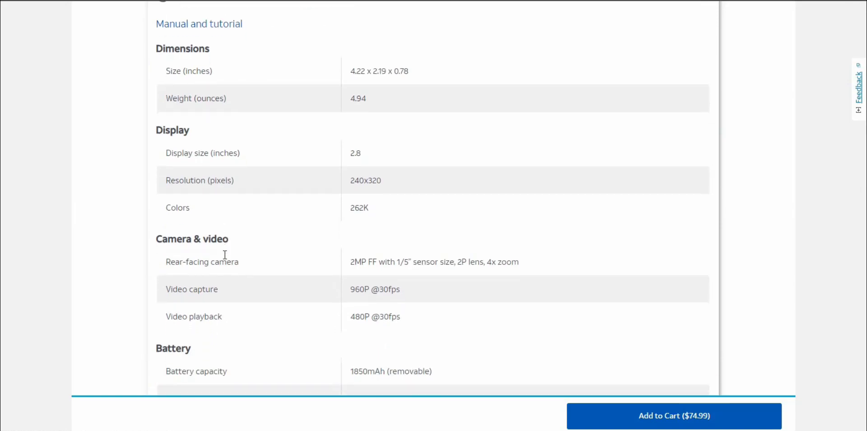
scroll(down, 3)
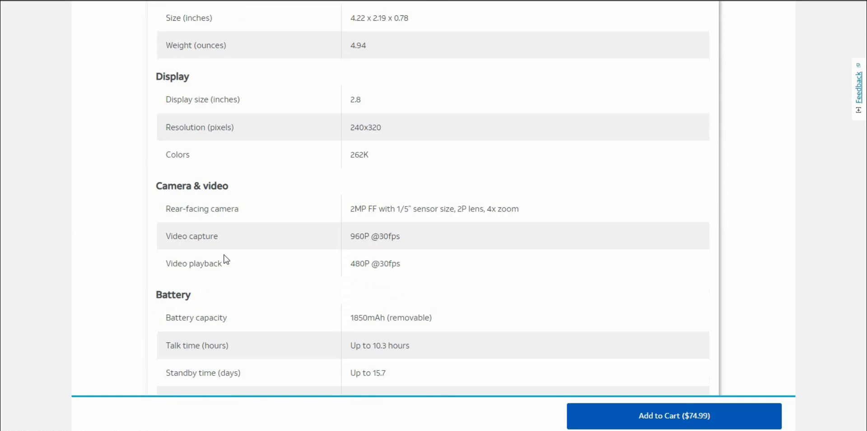
scroll(down, 3)
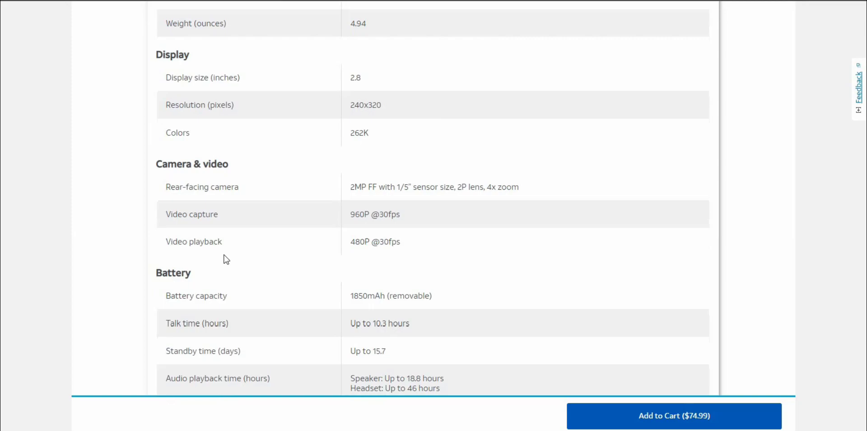
scroll(down, 3)
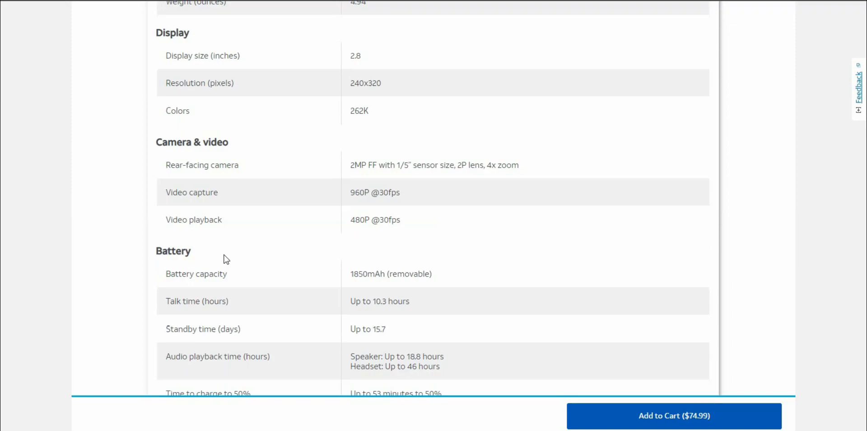
Scroll past Battery through Processor and Memory (MediaTek, 1GB RAM) to Operating System Android 11
scroll(down, 3)
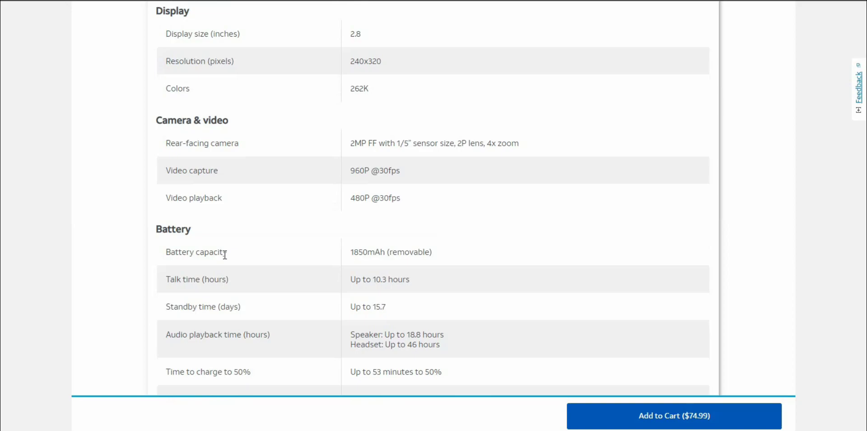
scroll(down, 3)
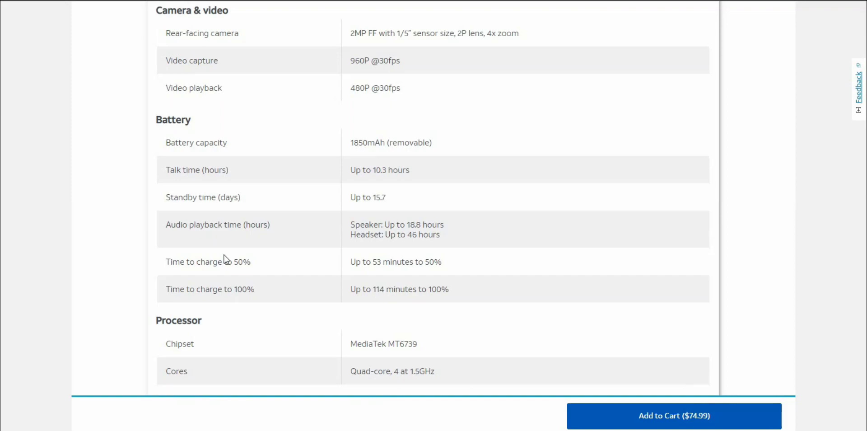
scroll(down, 3)
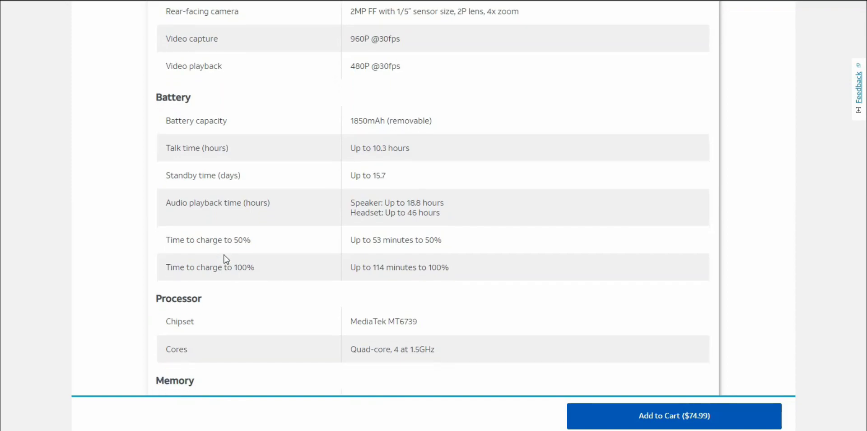
scroll(down, 3)
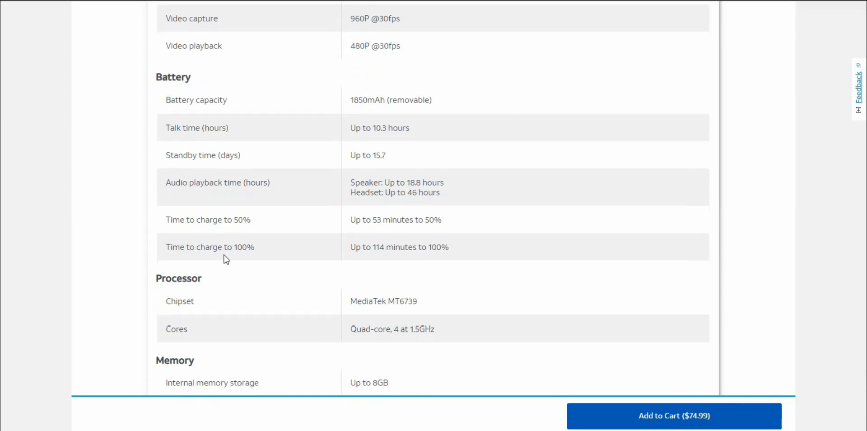
scroll(down, 3)
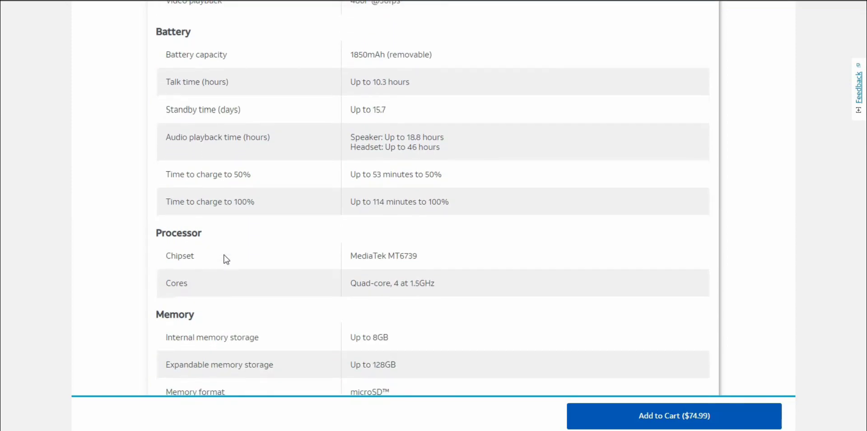
scroll(down, 3)
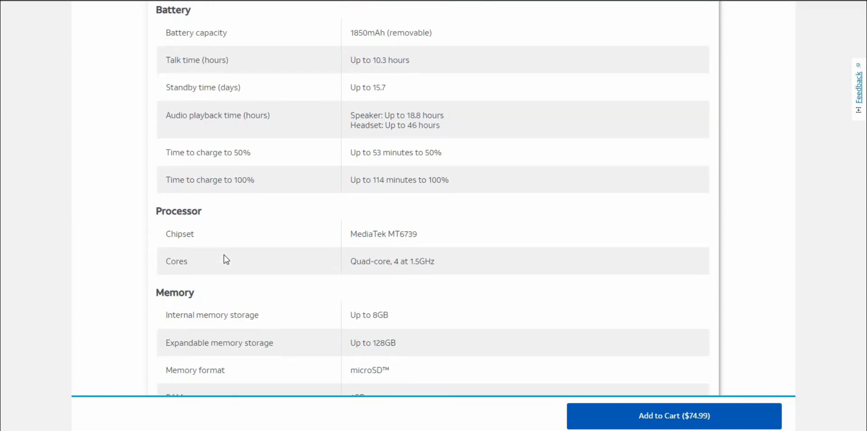
scroll(down, 3)
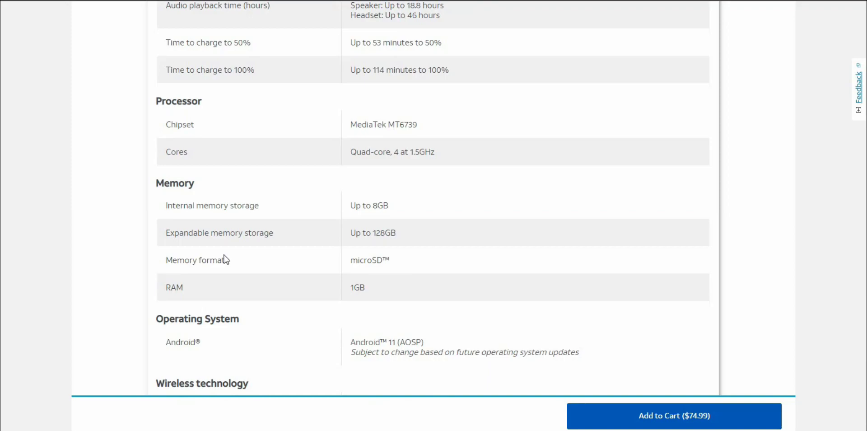
Scroll through Wireless technology, Messaging & email, Music and Accessibility down to Sustainability
scroll(down, 3)
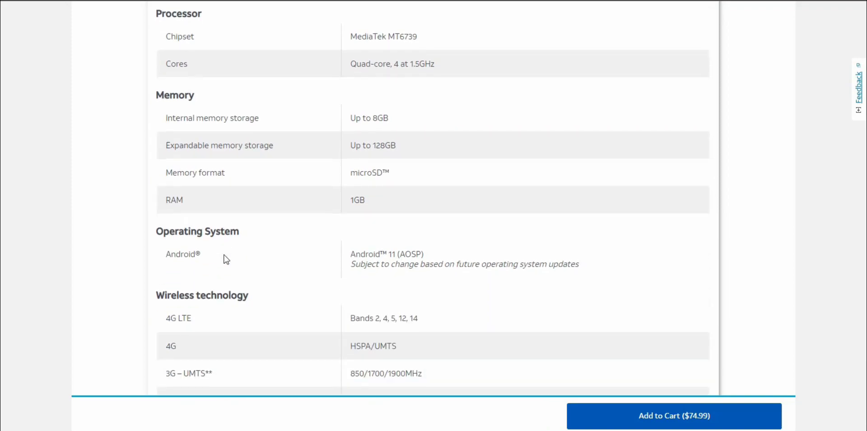
scroll(down, 3)
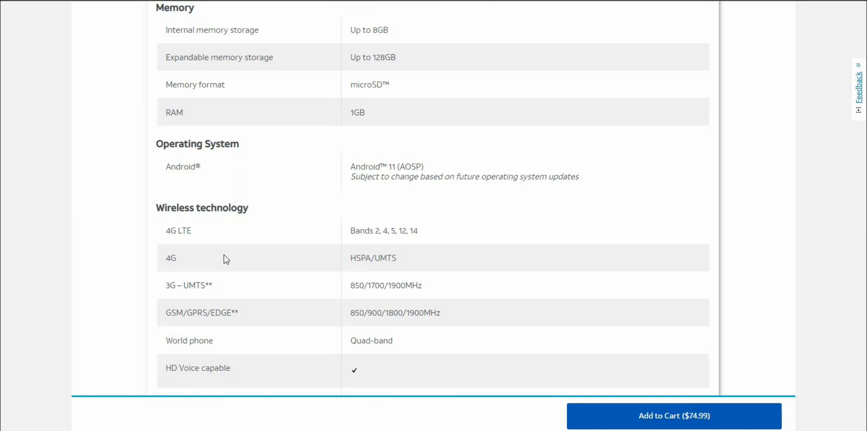
scroll(down, 3)
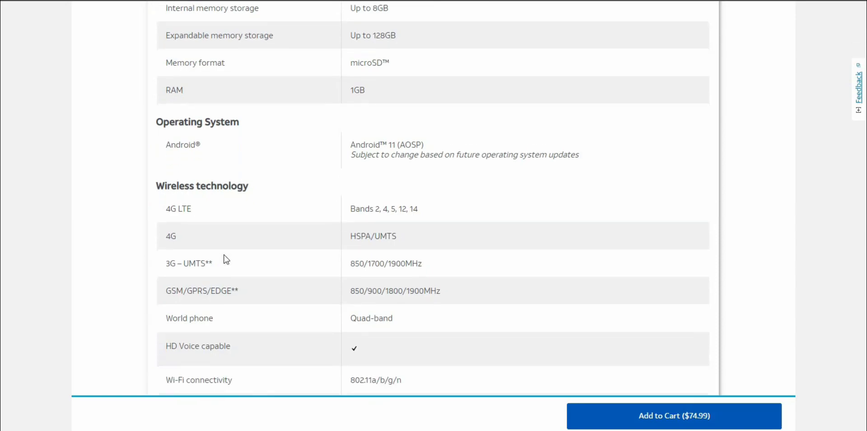
scroll(down, 3)
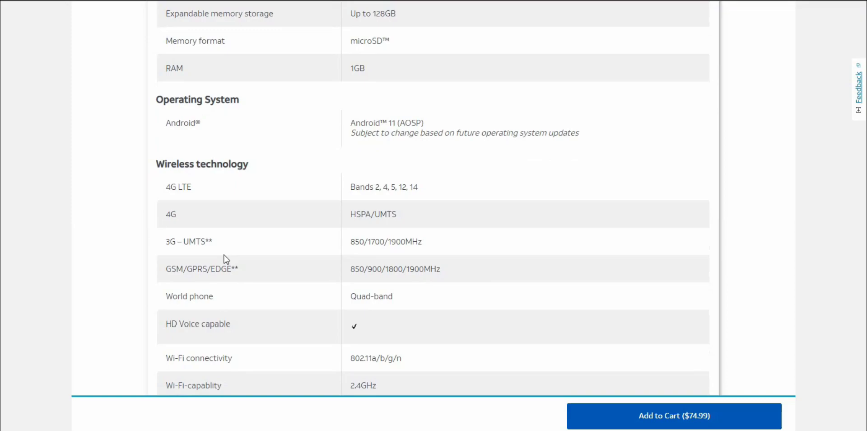
scroll(down, 3)
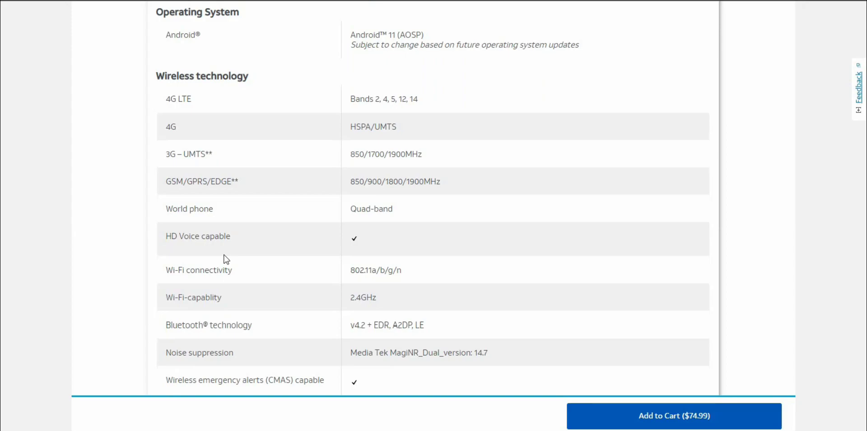
scroll(down, 3)
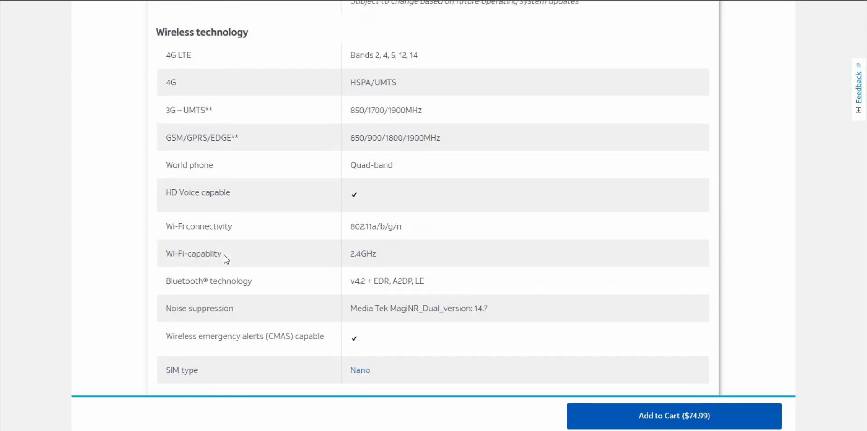
scroll(down, 3)
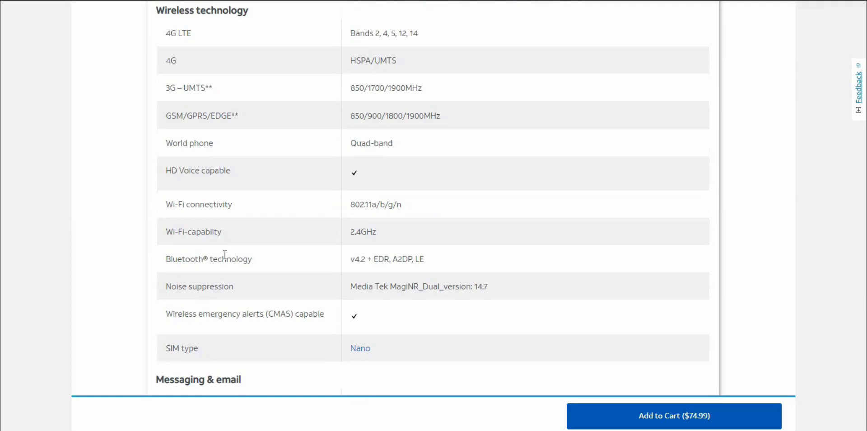
scroll(down, 3)
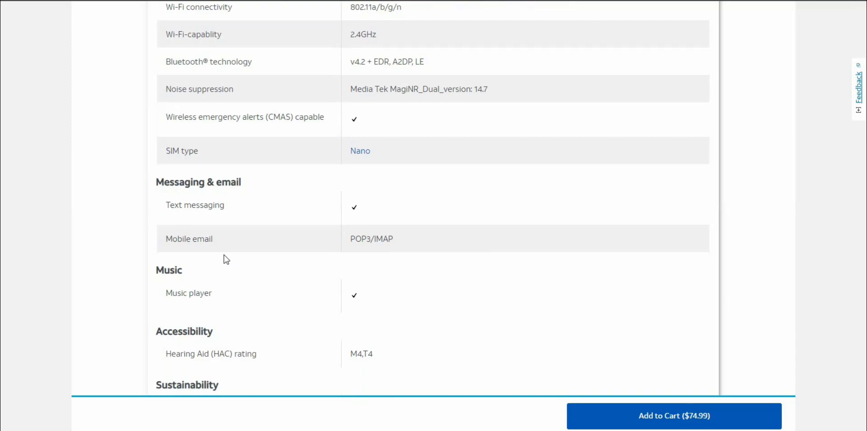
scroll(down, 3)
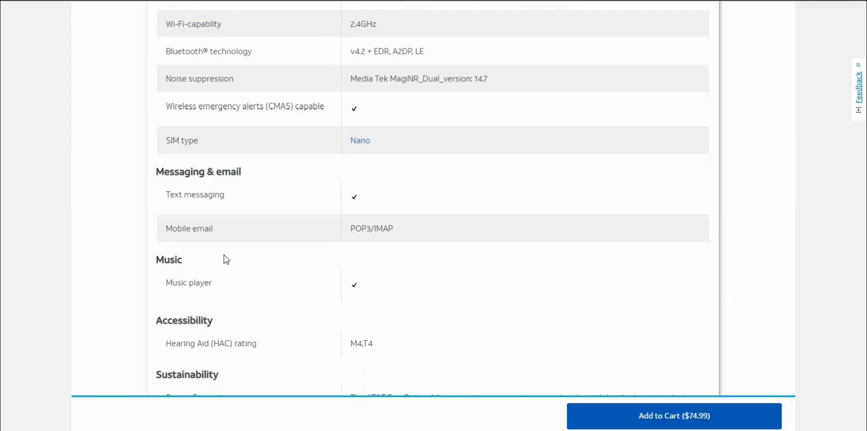
Scroll through Sustainability eco-ratings and Product codes to the end of the specs table
scroll(down, 3)
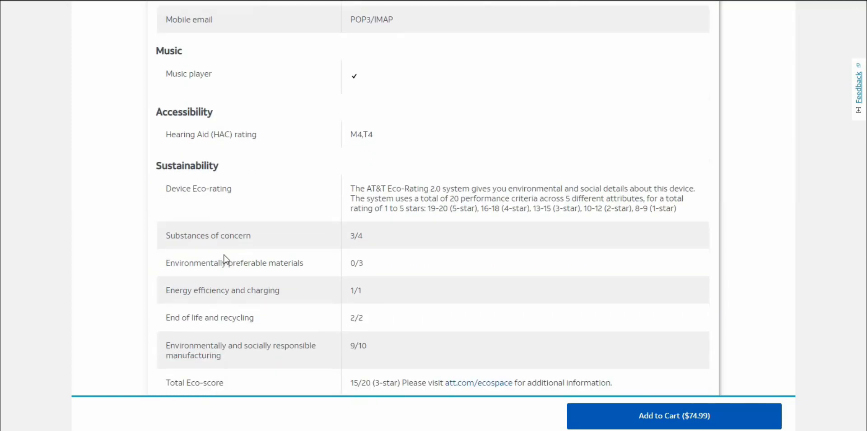
scroll(down, 3)
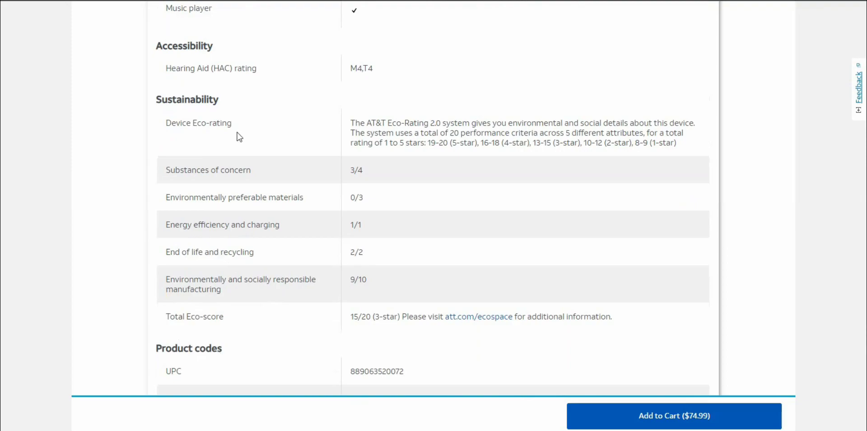
scroll(down, 3)
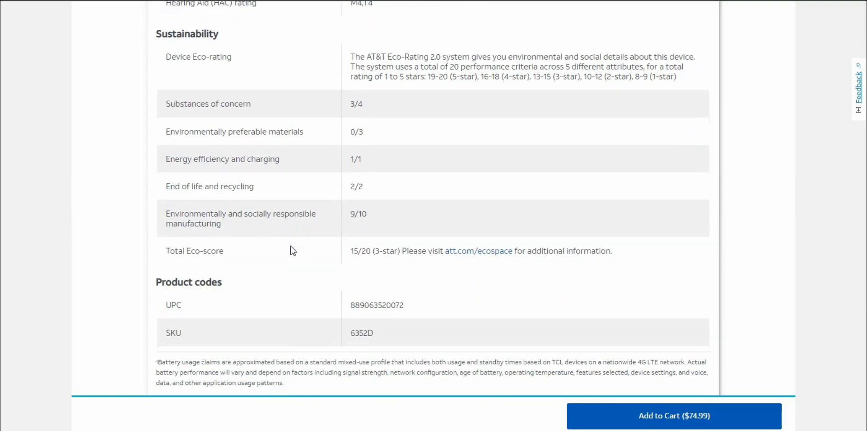
scroll(down, 3)
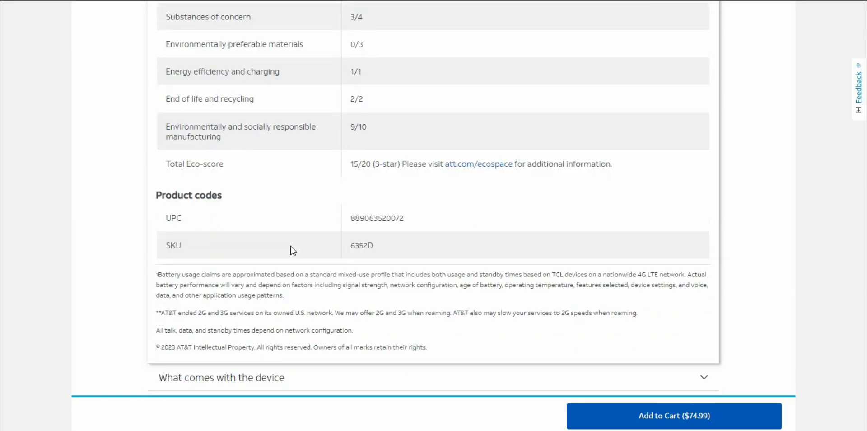
scroll(down, 3)
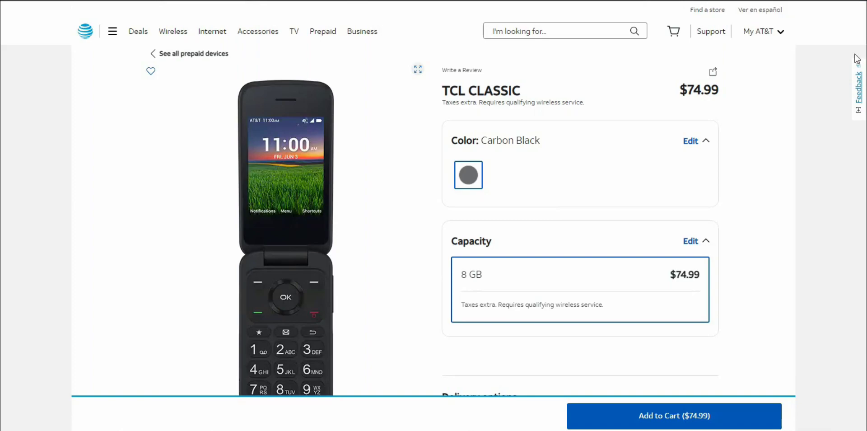
mouse_move(838, 71)
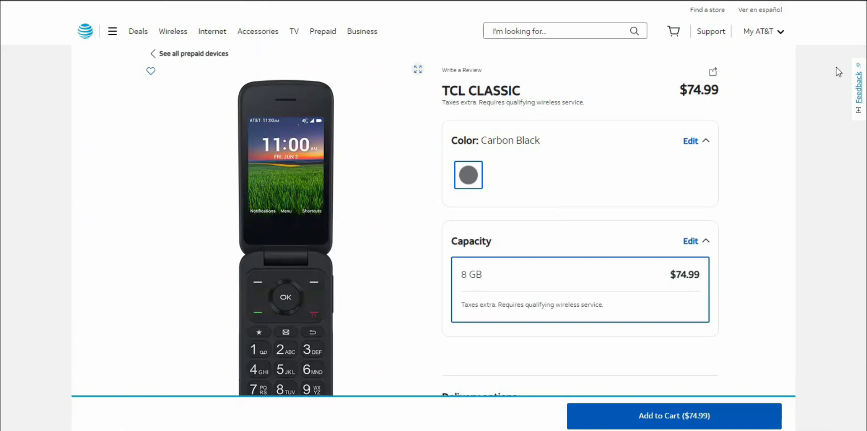